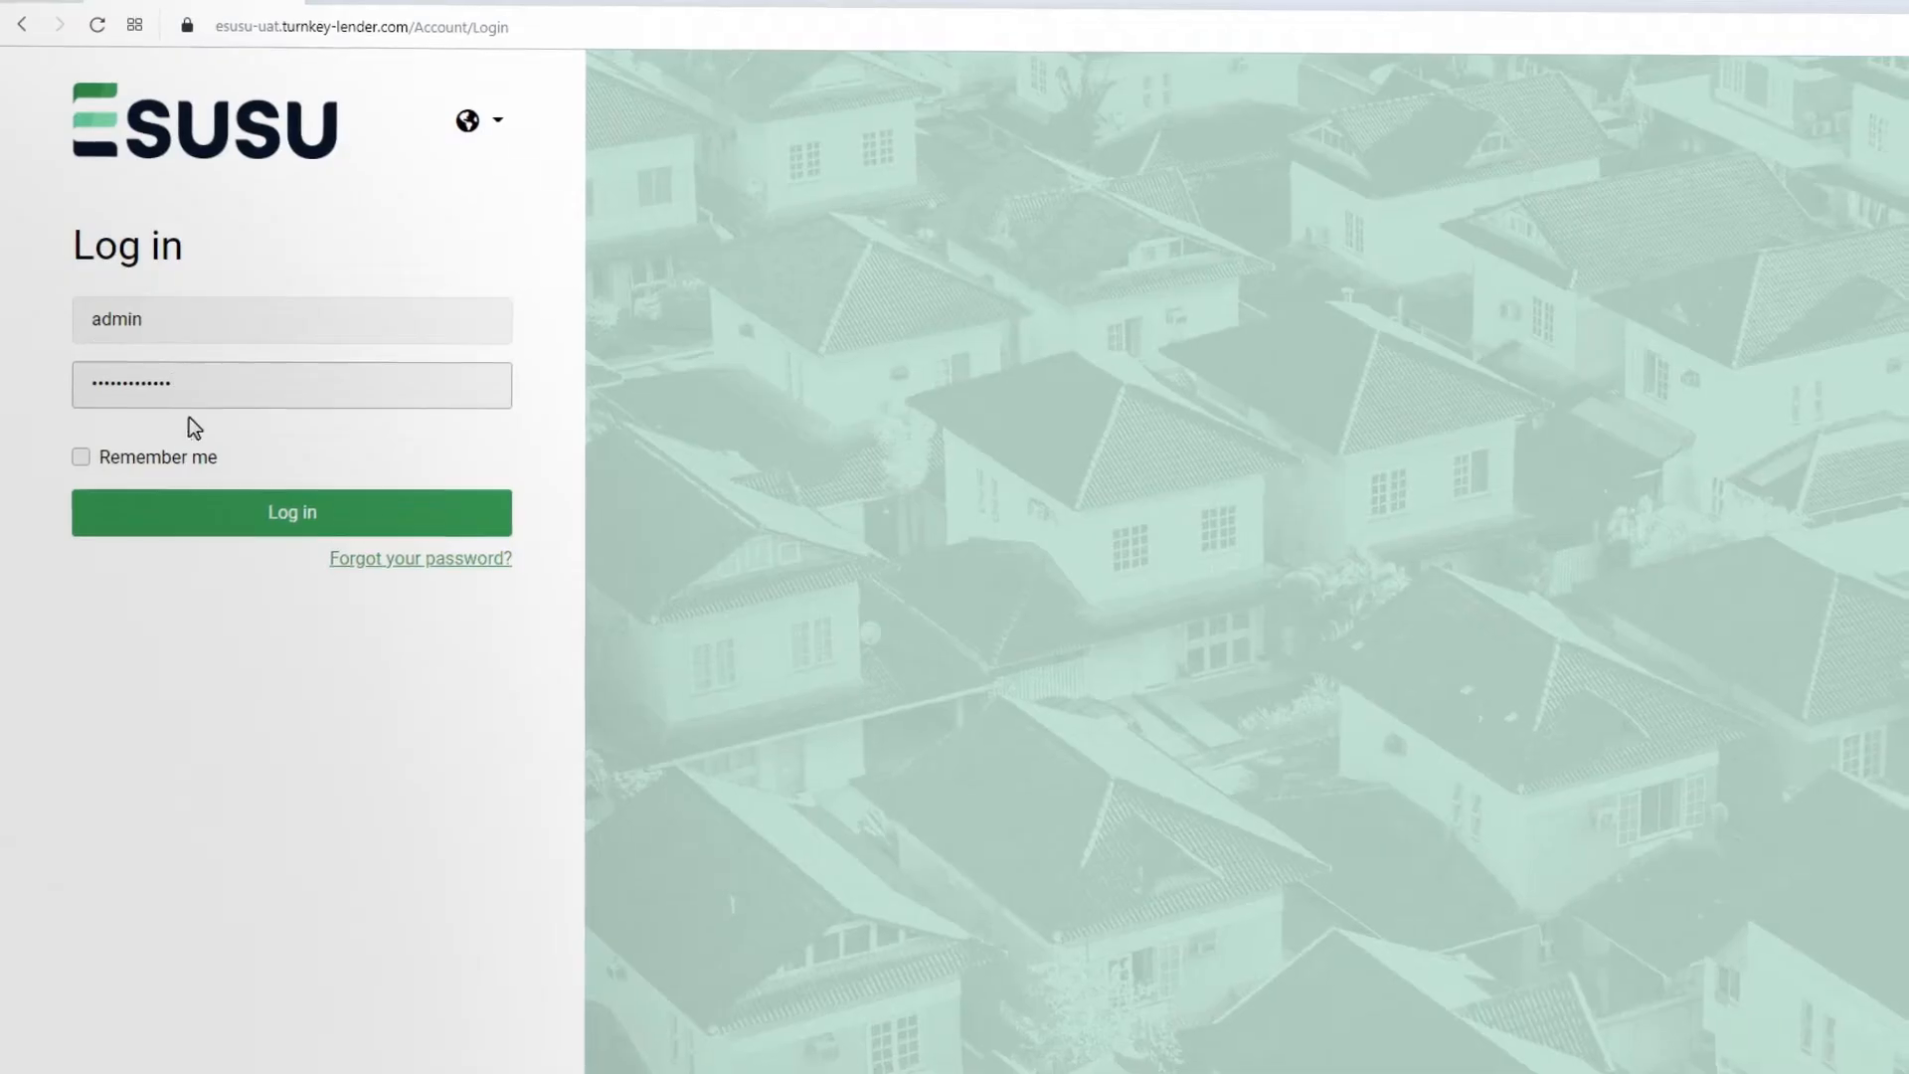
# - Sign in as admin and initiate the $2,400 bank-payment disbursement for servicing loan 190
pyautogui.click(291, 513)
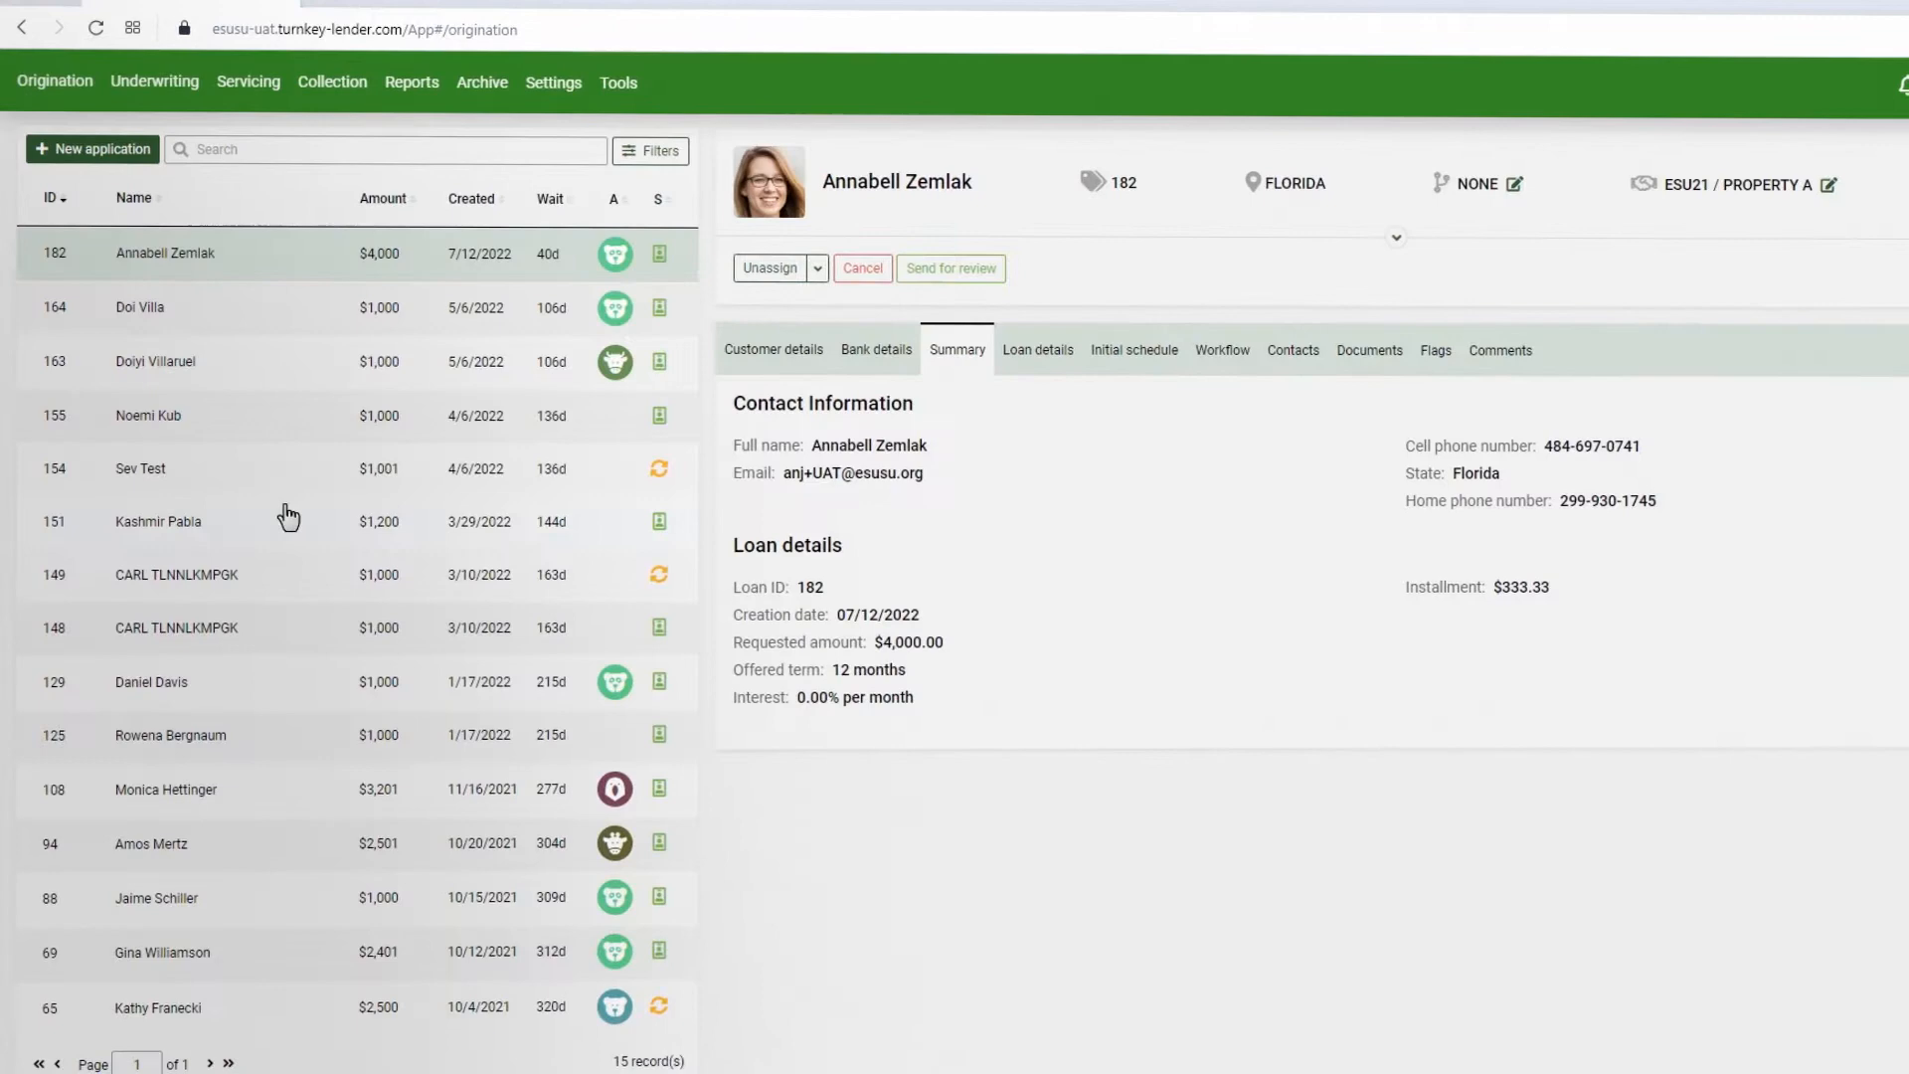
pyautogui.click(153, 81)
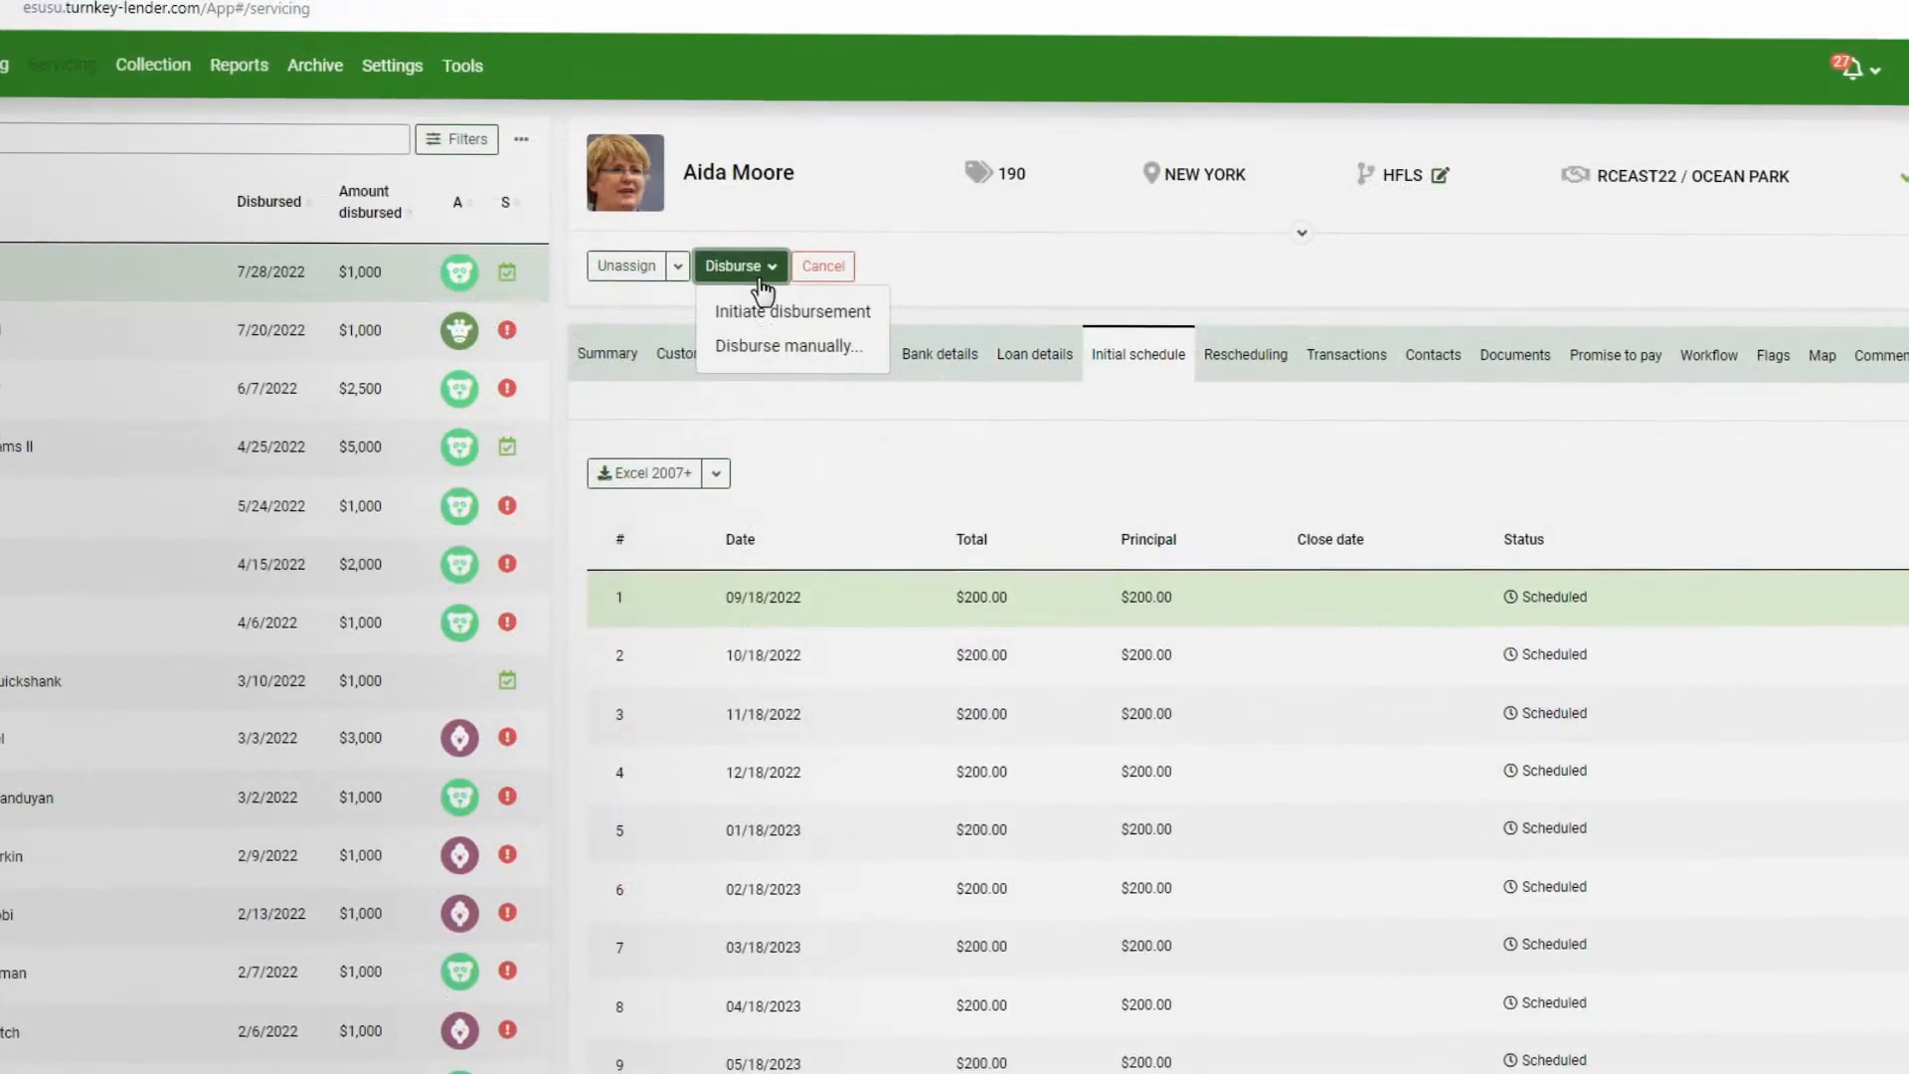
pyautogui.click(791, 310)
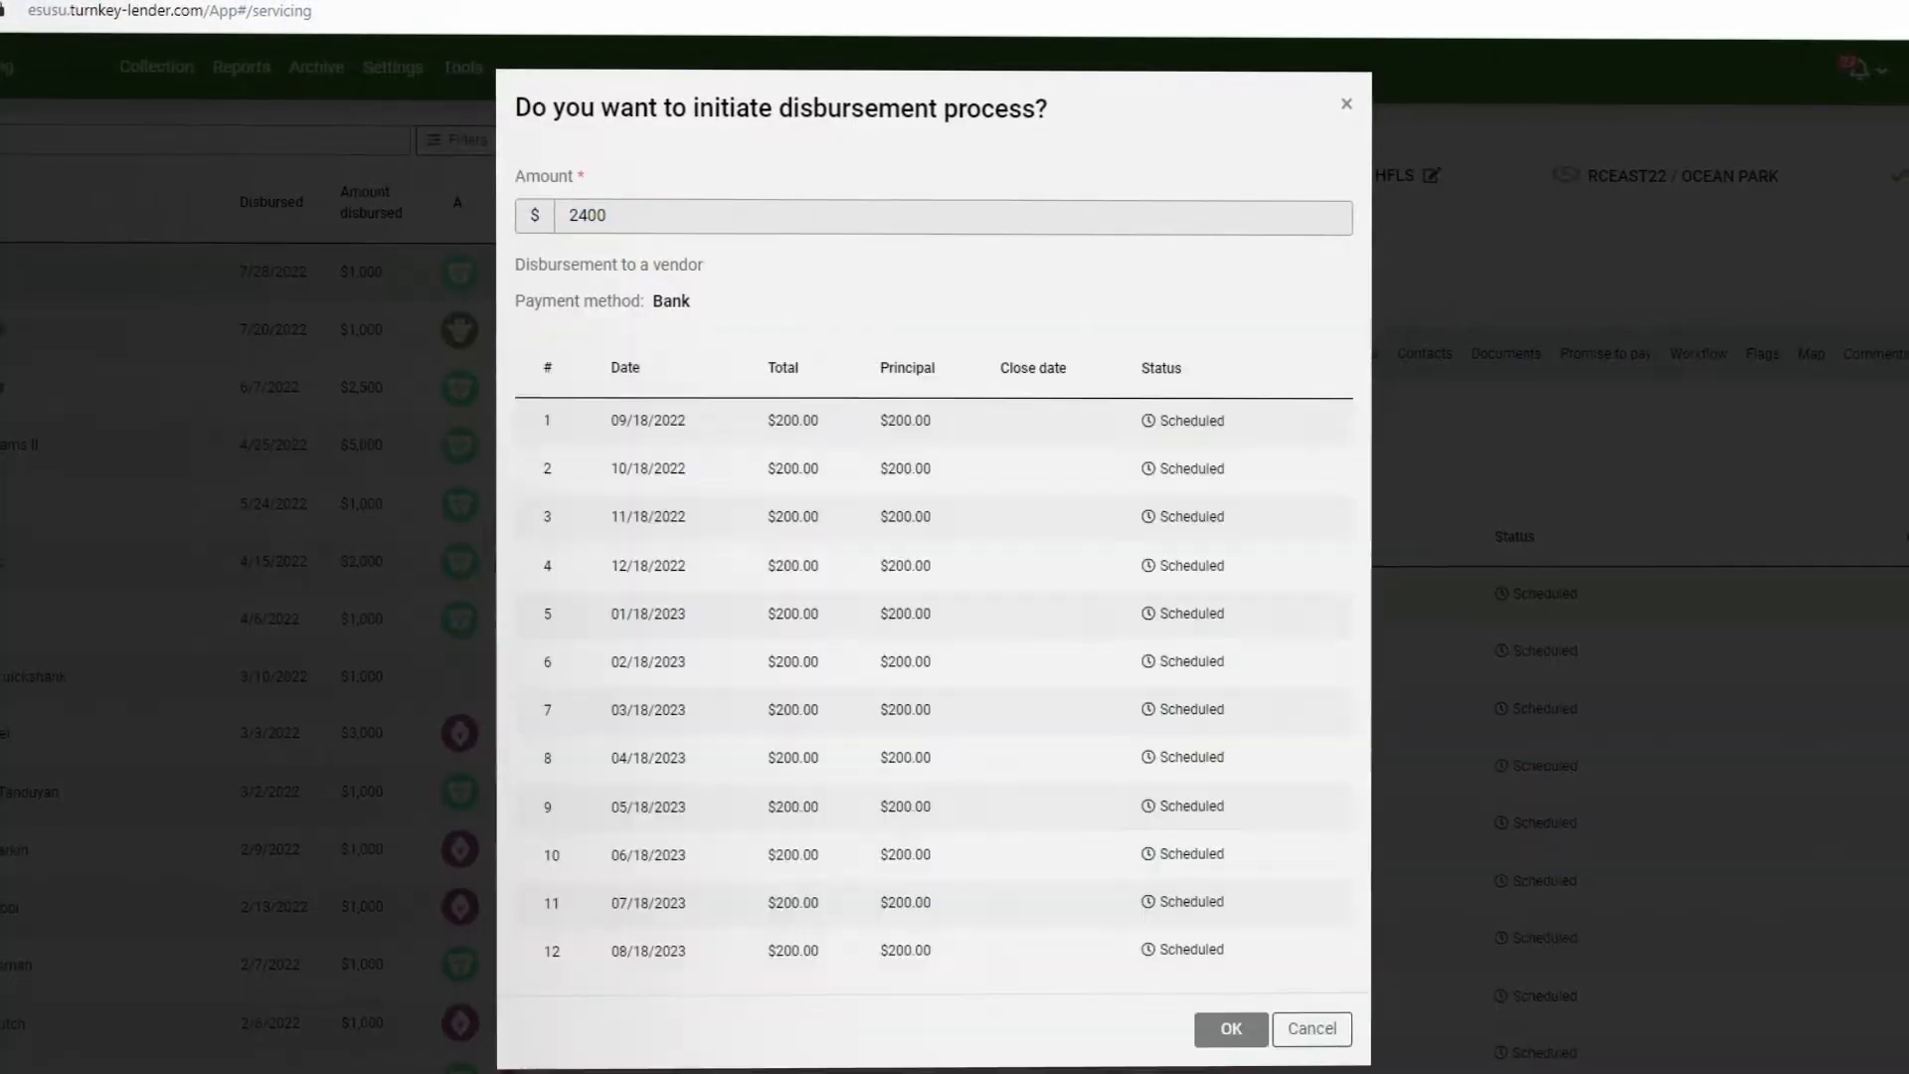